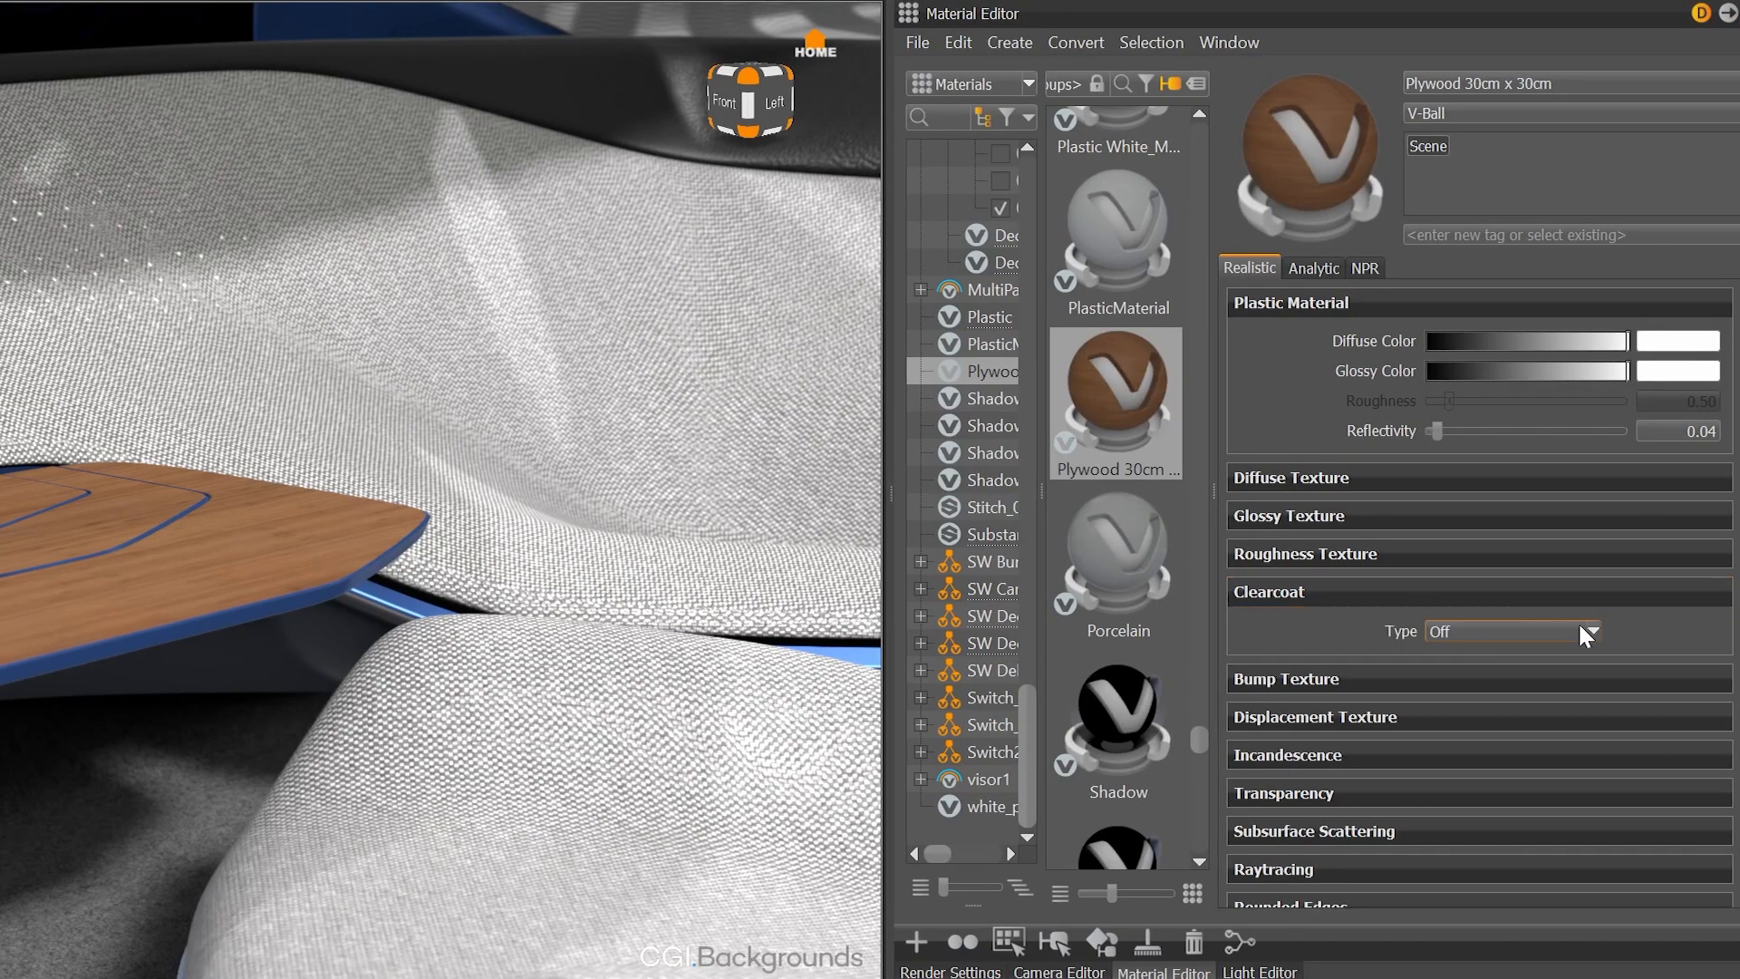
Step: Review the Clearcoat Type choices on the Plywood 30cm x 30cm material
click(1512, 630)
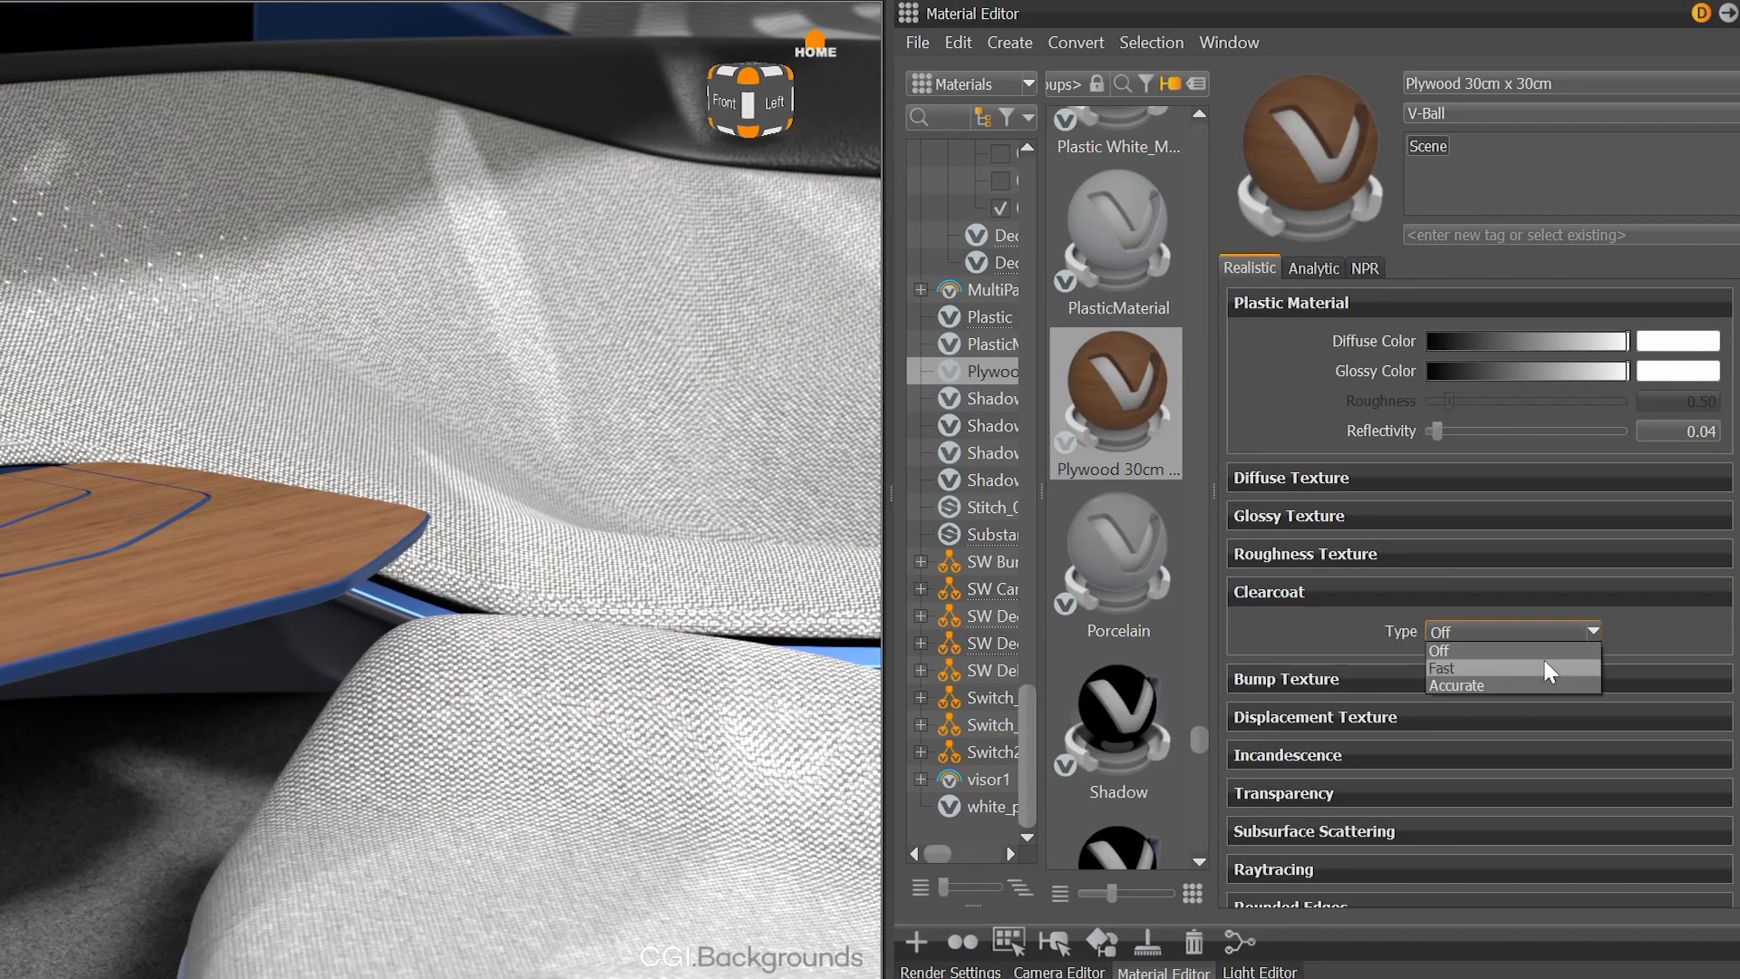
click(1440, 667)
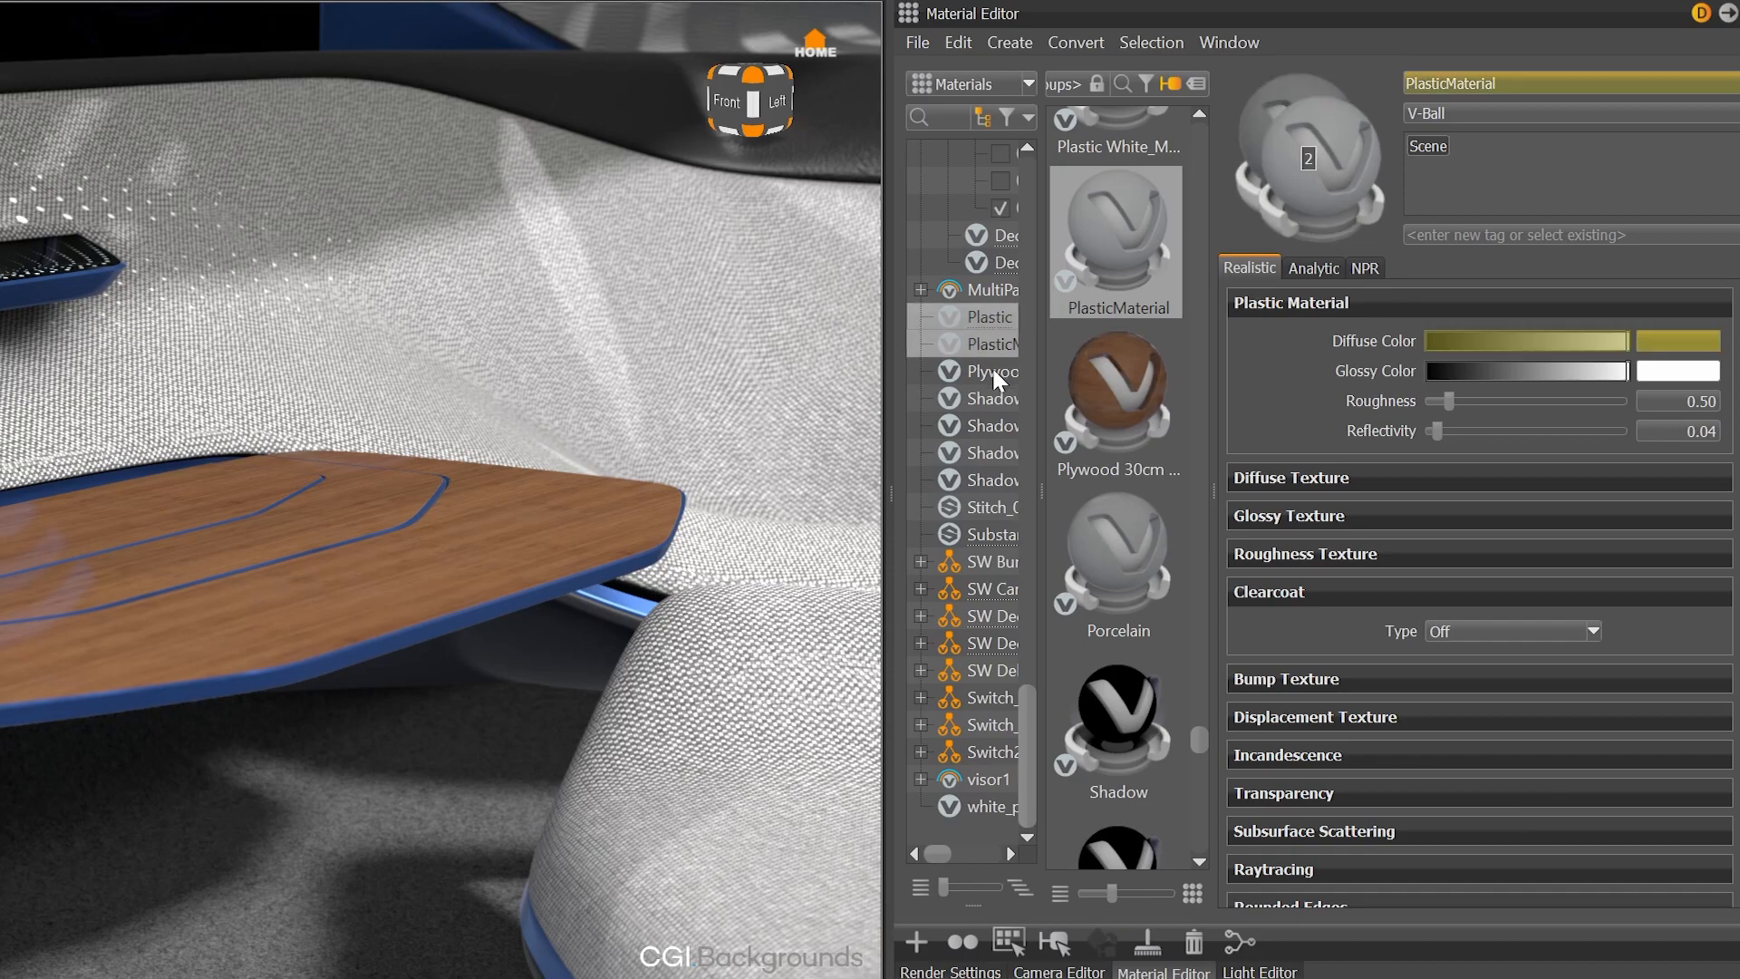
click(1509, 631)
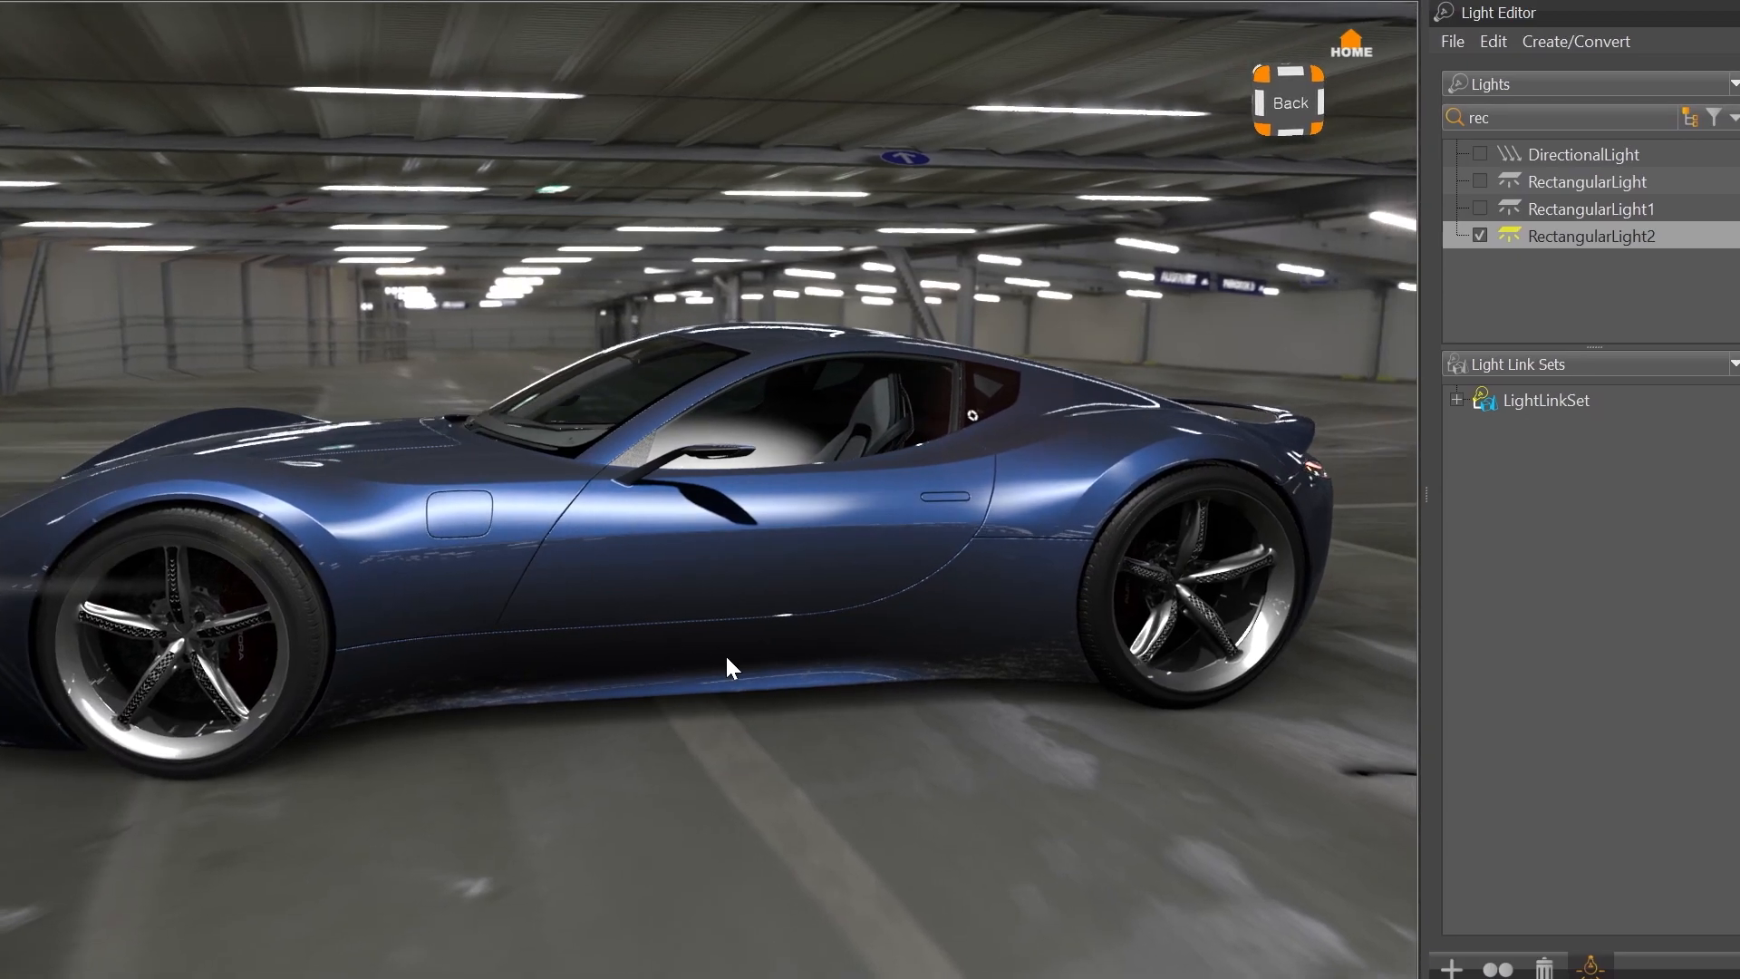
Step: Filter the Light Editor to 'rec' and enable RectangularLight2 in the garage scene
drag(731, 667, 501, 658)
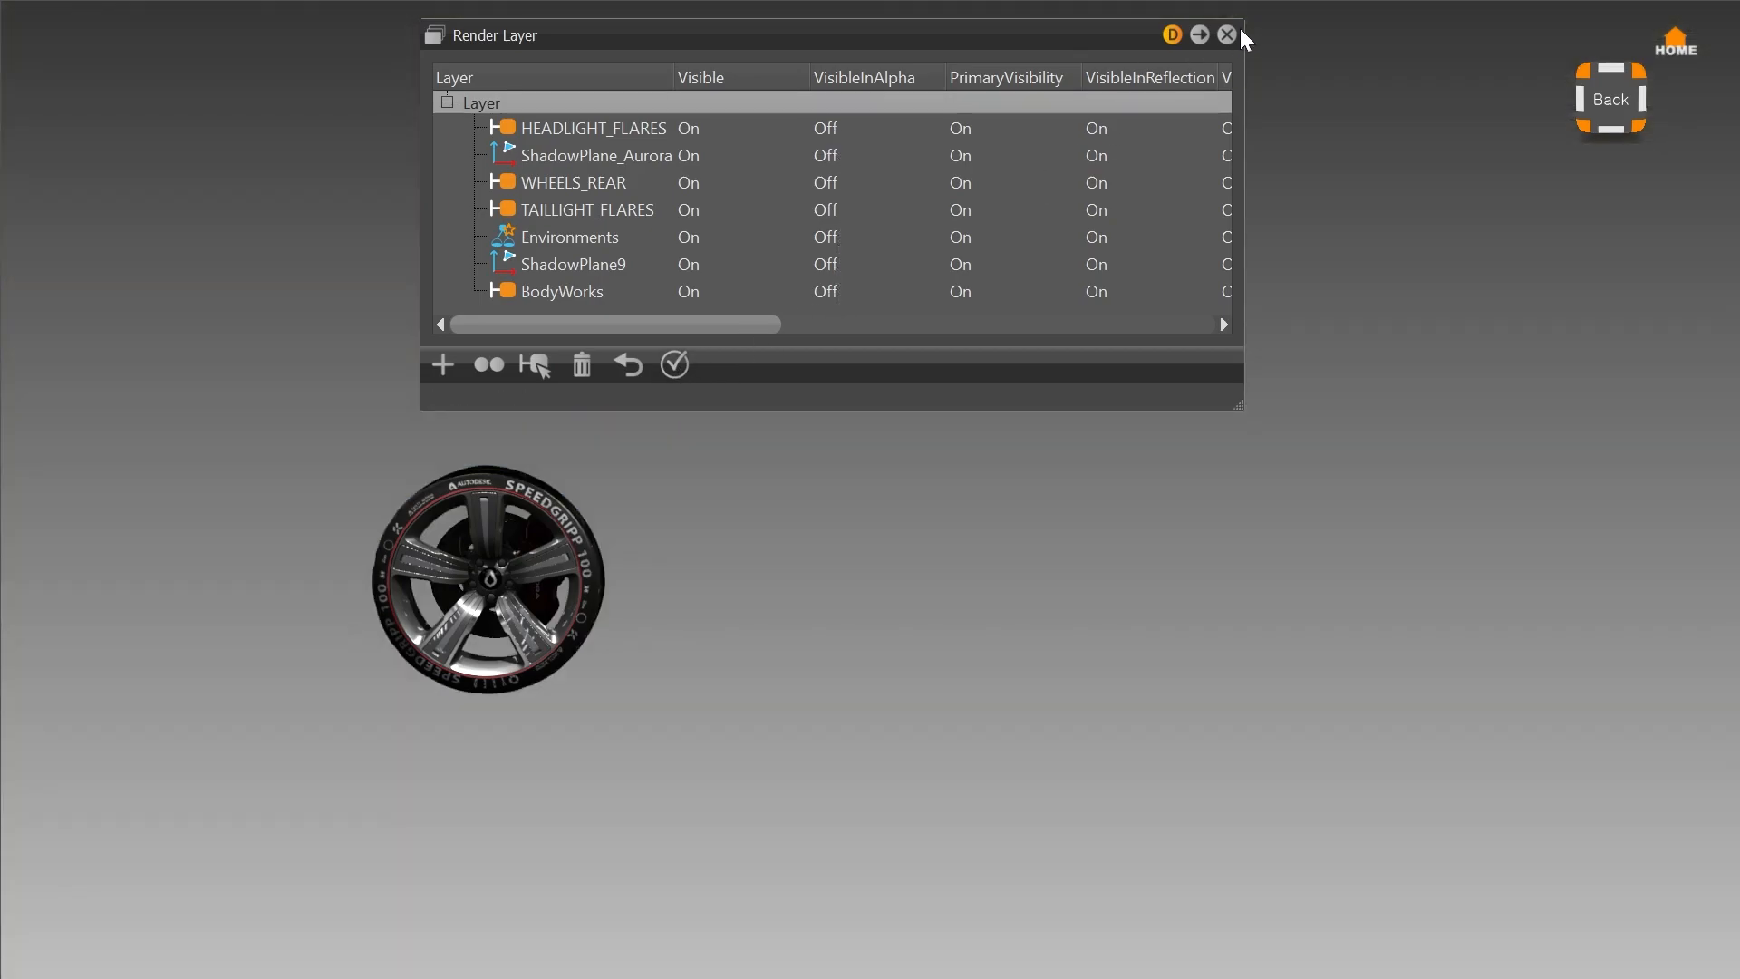
Step: View the wheel scene's render layer visibility columns, then close the Render Layer window
click(1226, 35)
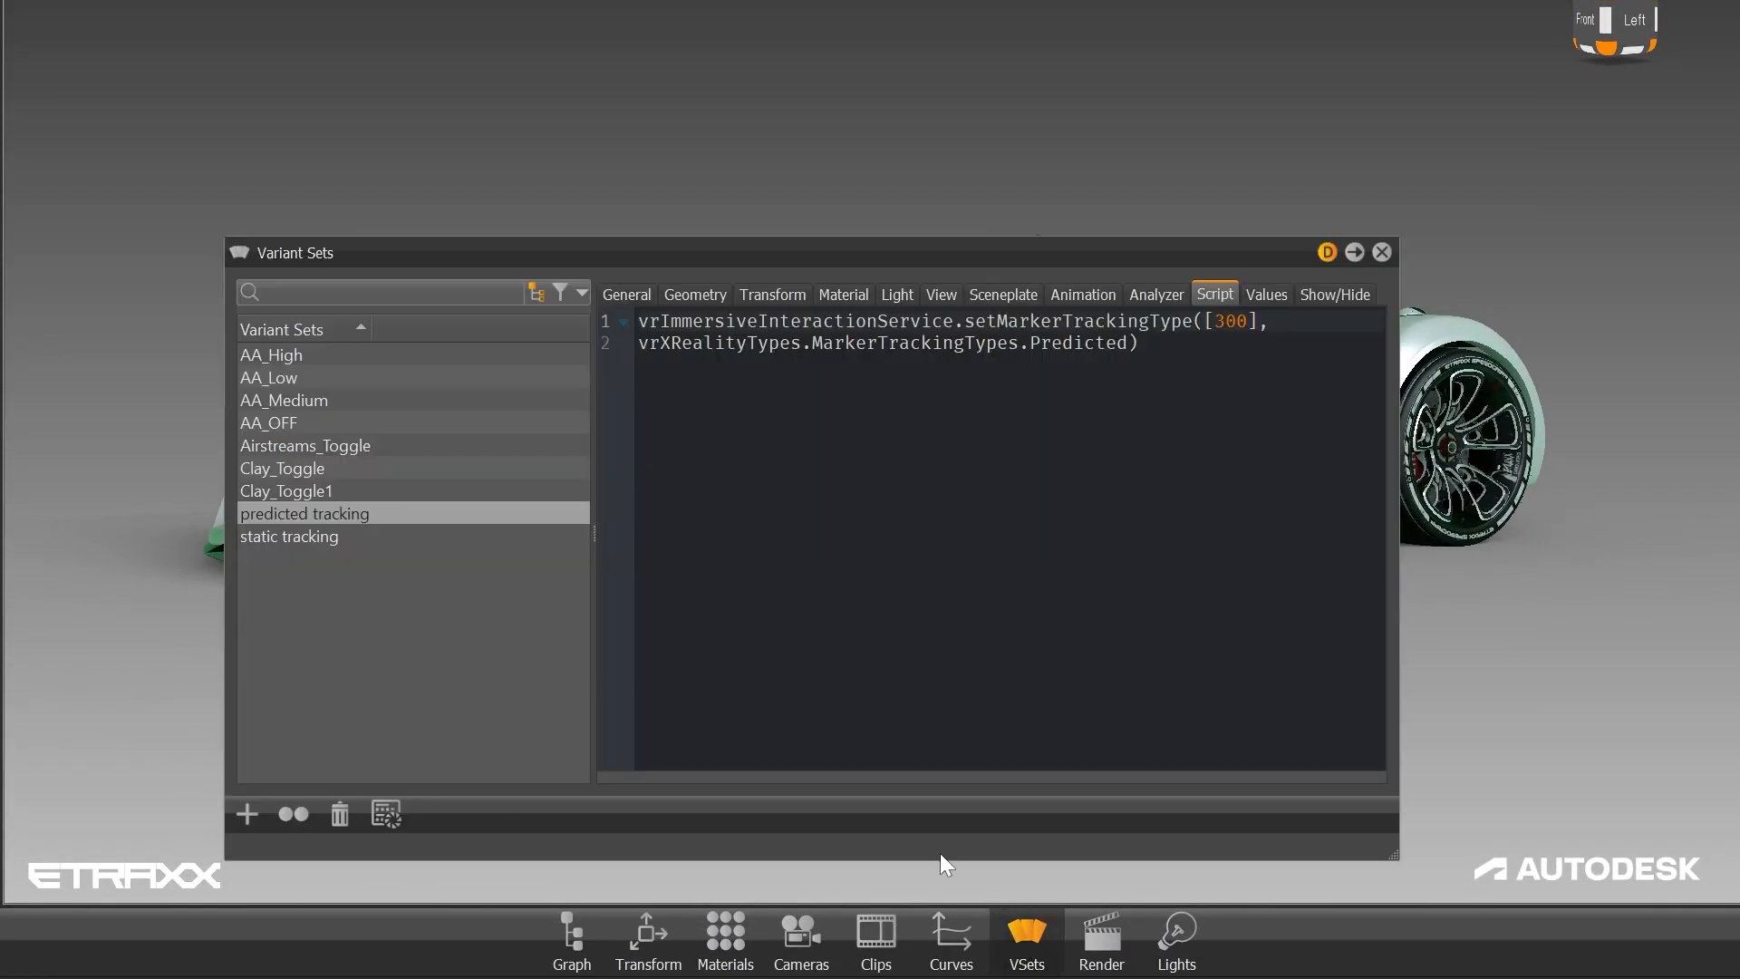
Step: Select the 'static tracking' variant set to view its Static marker tracking script
click(288, 535)
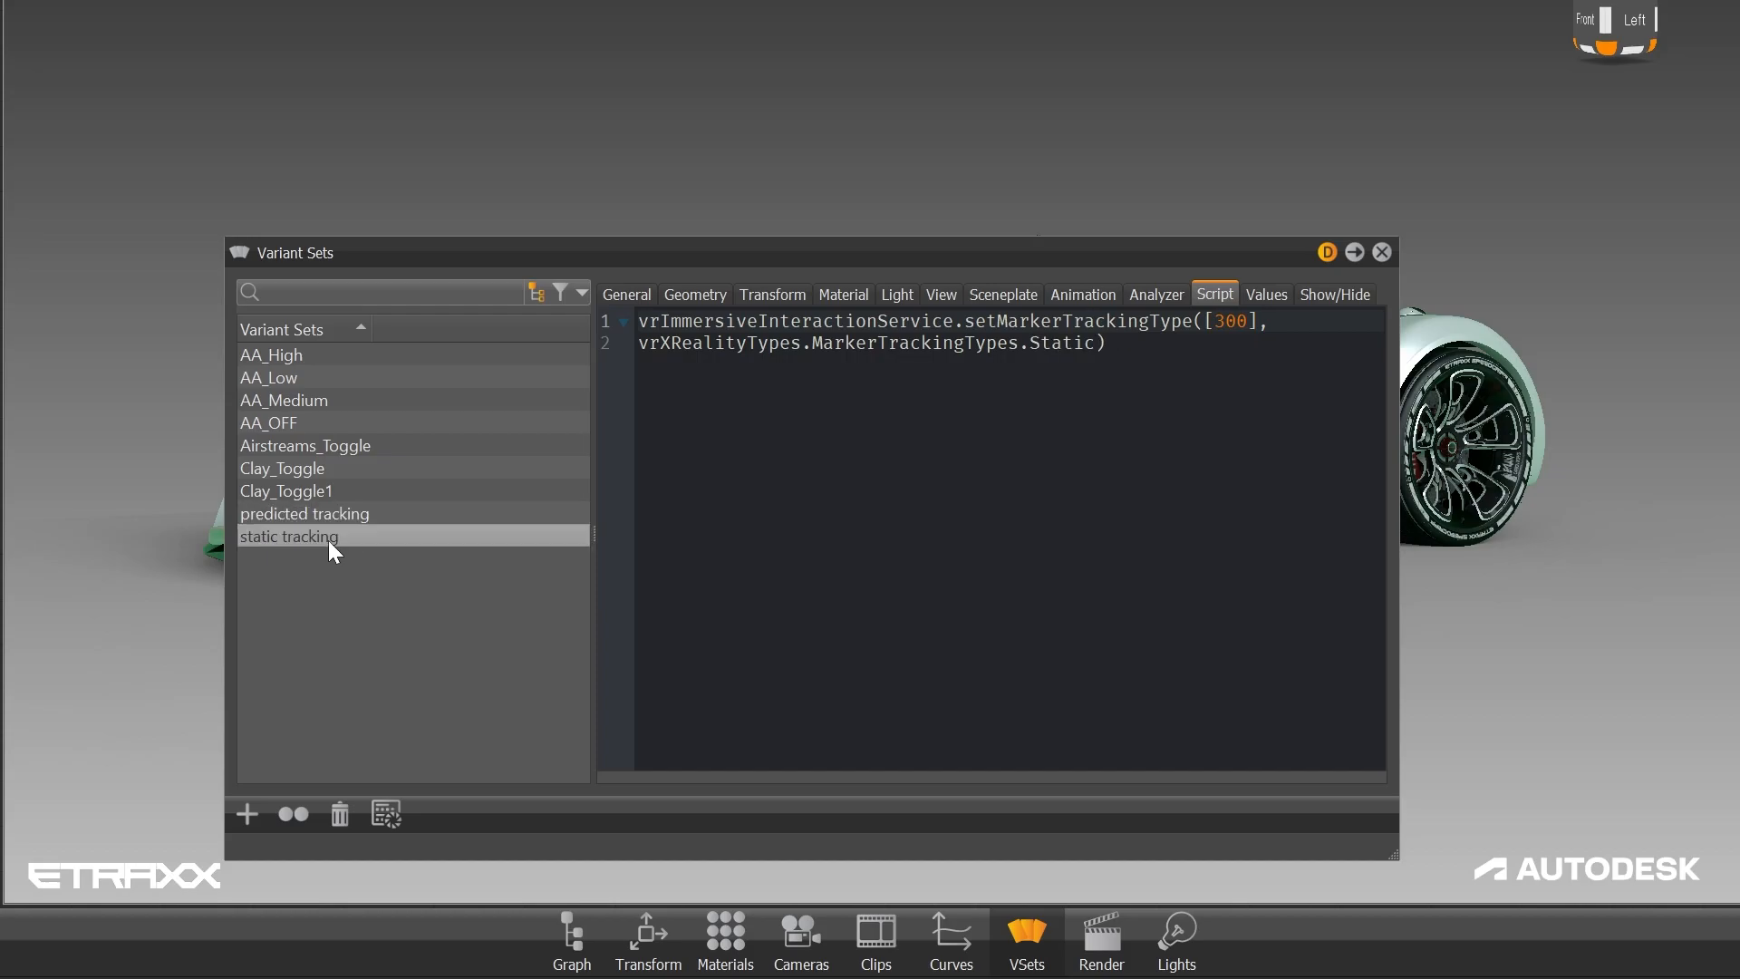